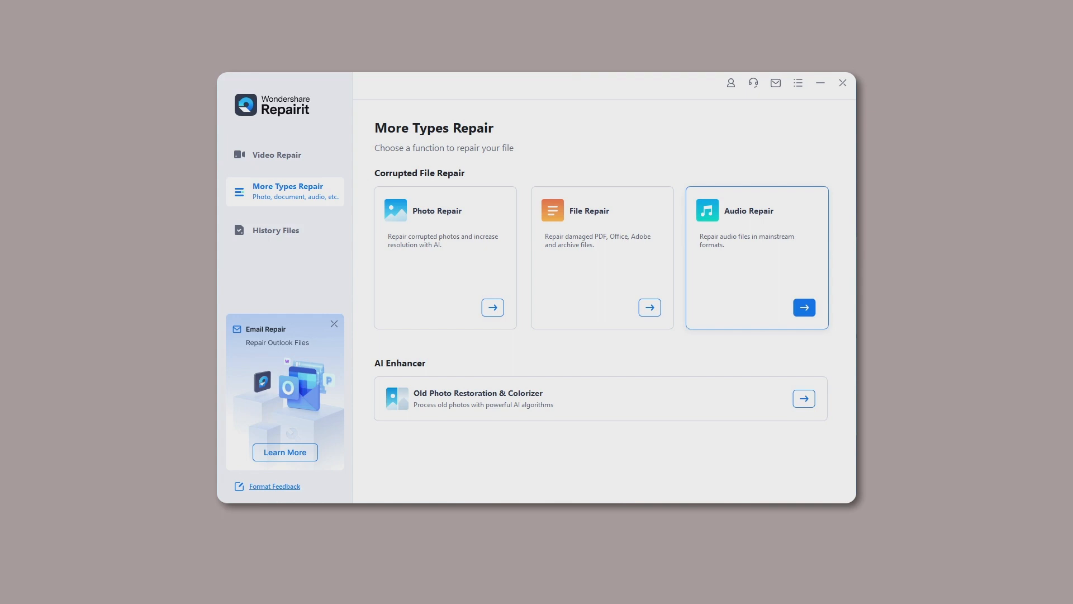
# Step: Open the Audio Repair tool from the More Types Repair page
pyautogui.click(804, 308)
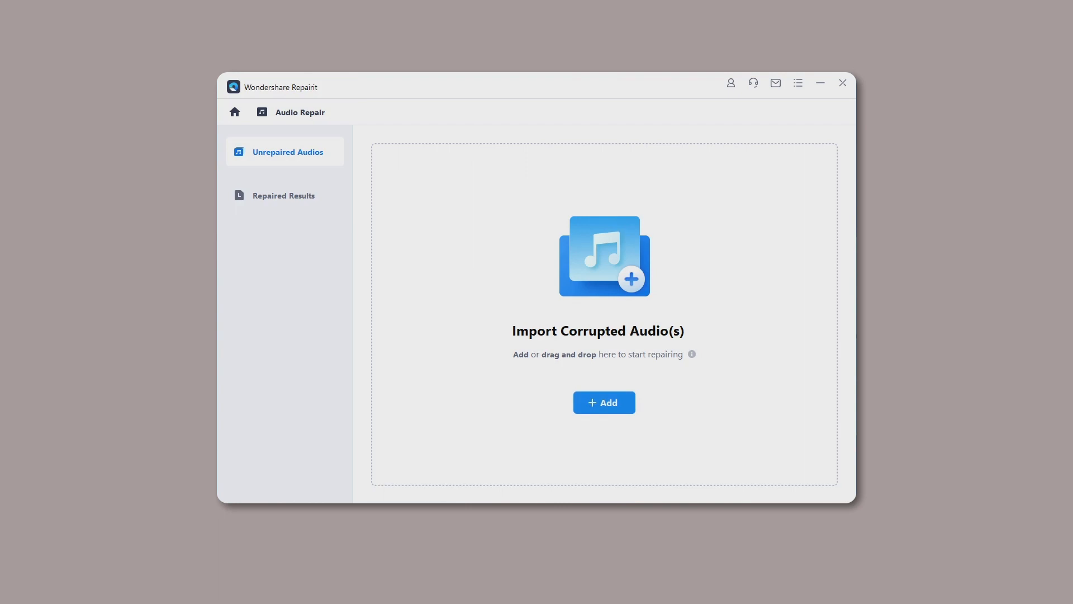
# Step: Import the WAV, MP3 and AAC corrupted audio files and start the repair
pyautogui.click(604, 403)
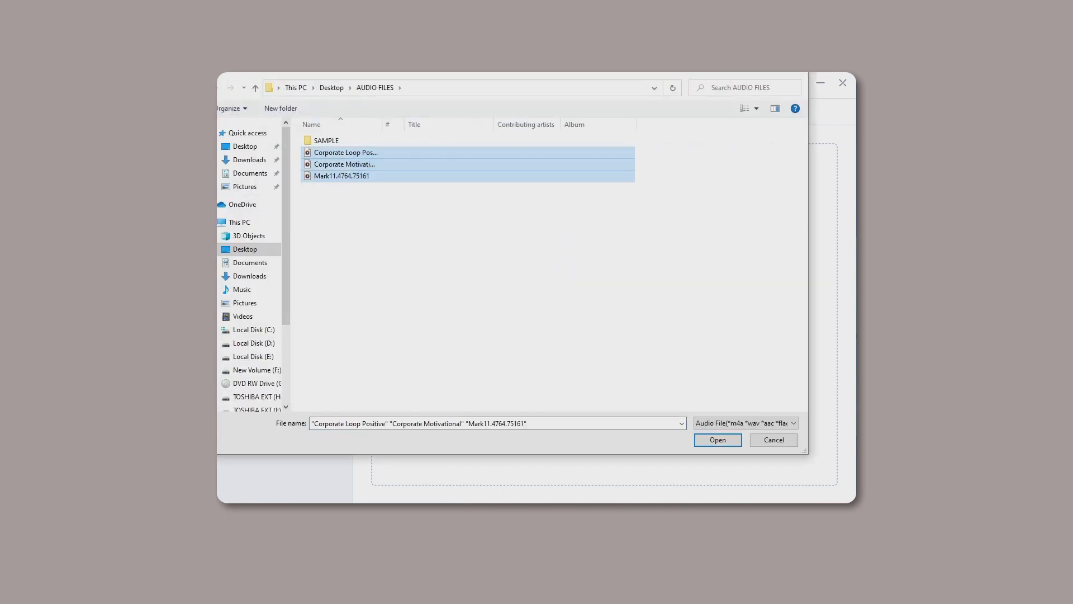
pyautogui.click(718, 440)
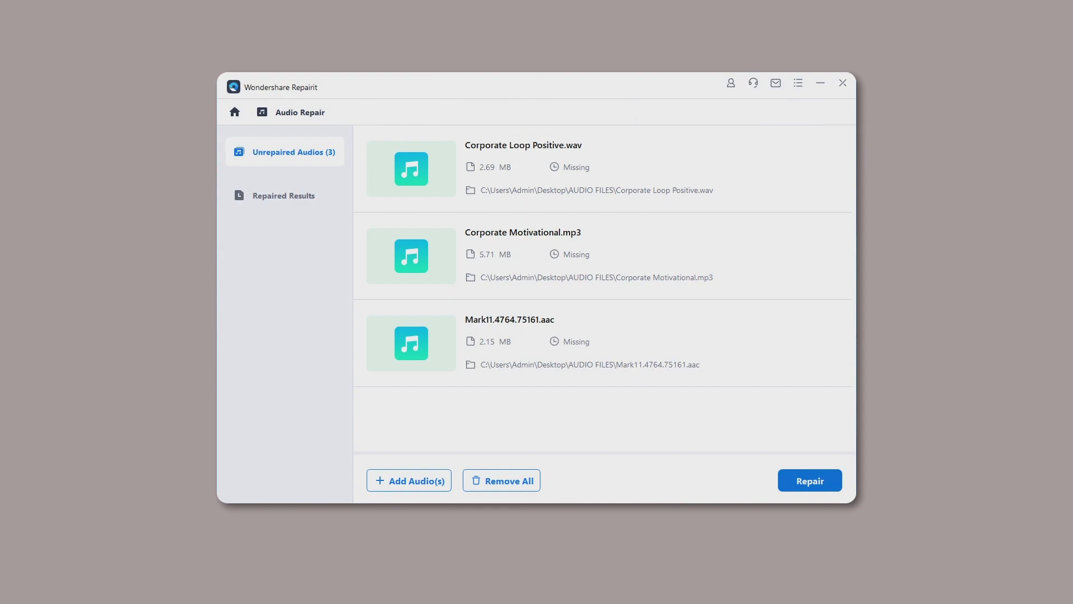
pyautogui.click(810, 480)
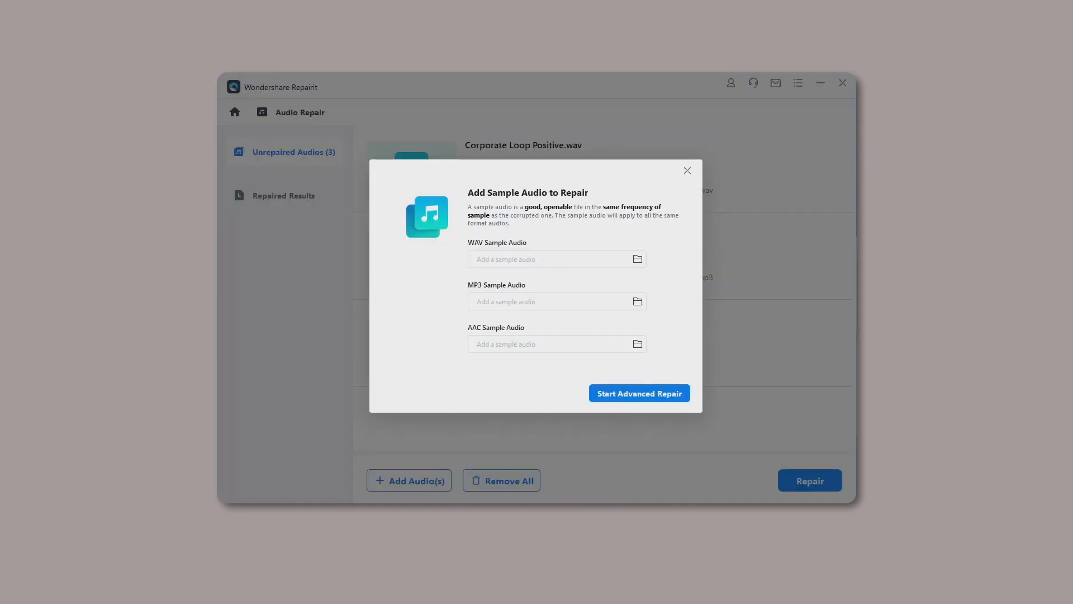
# Step: Supply WAV, MP3 and AAC sample audios and run Start Advanced Repair
pyautogui.click(637, 258)
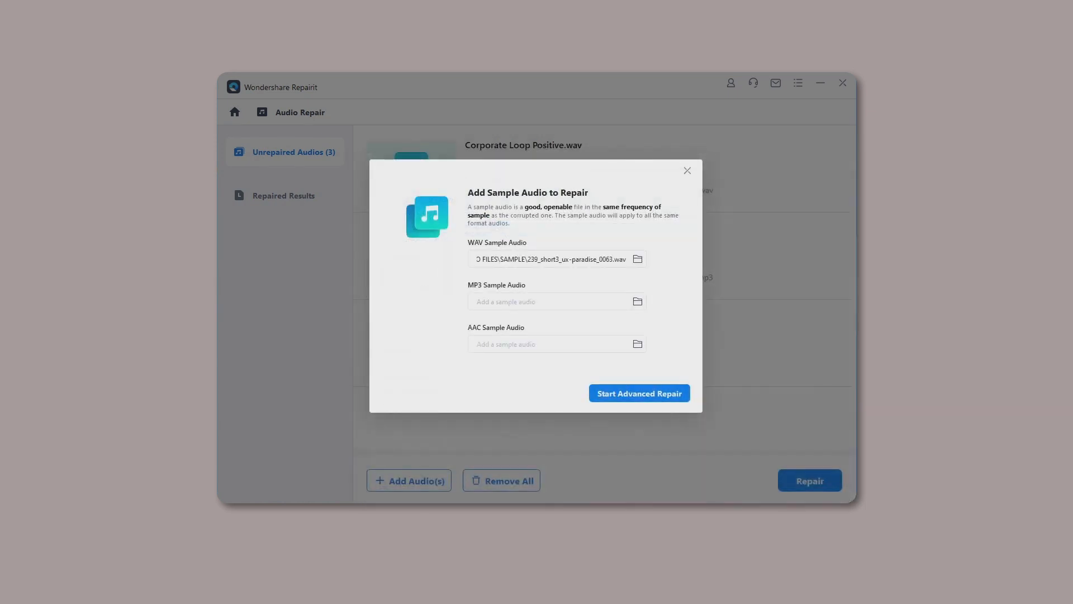
pyautogui.click(637, 301)
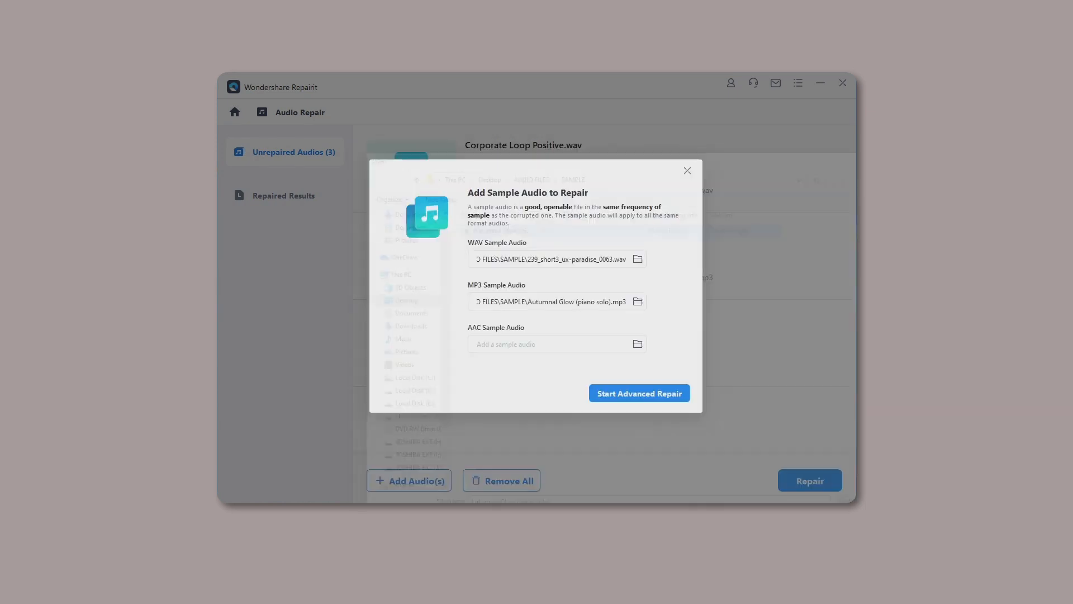
pyautogui.click(637, 343)
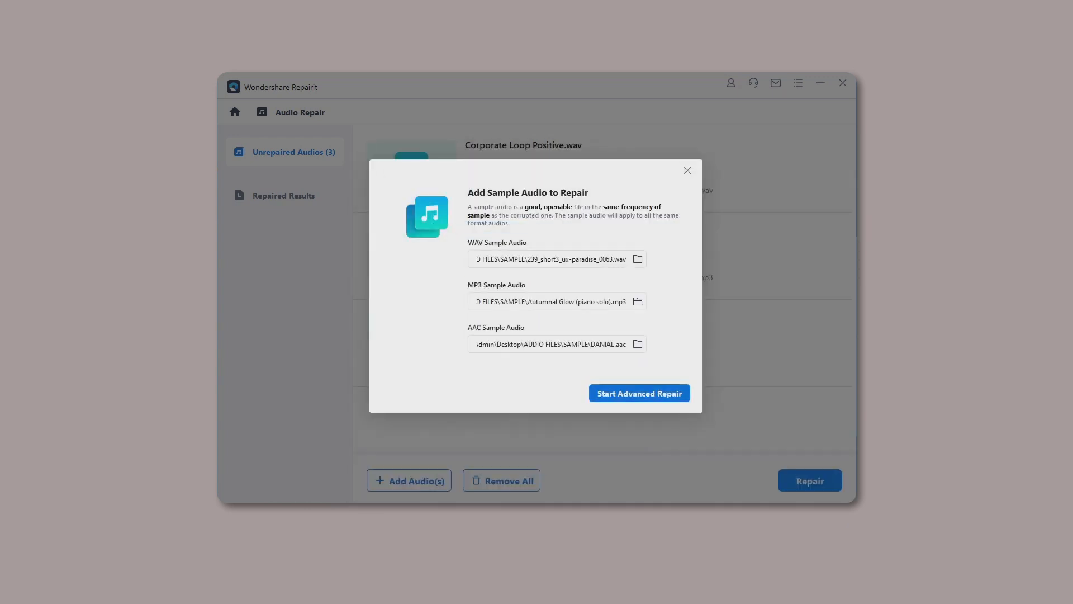
pyautogui.click(640, 393)
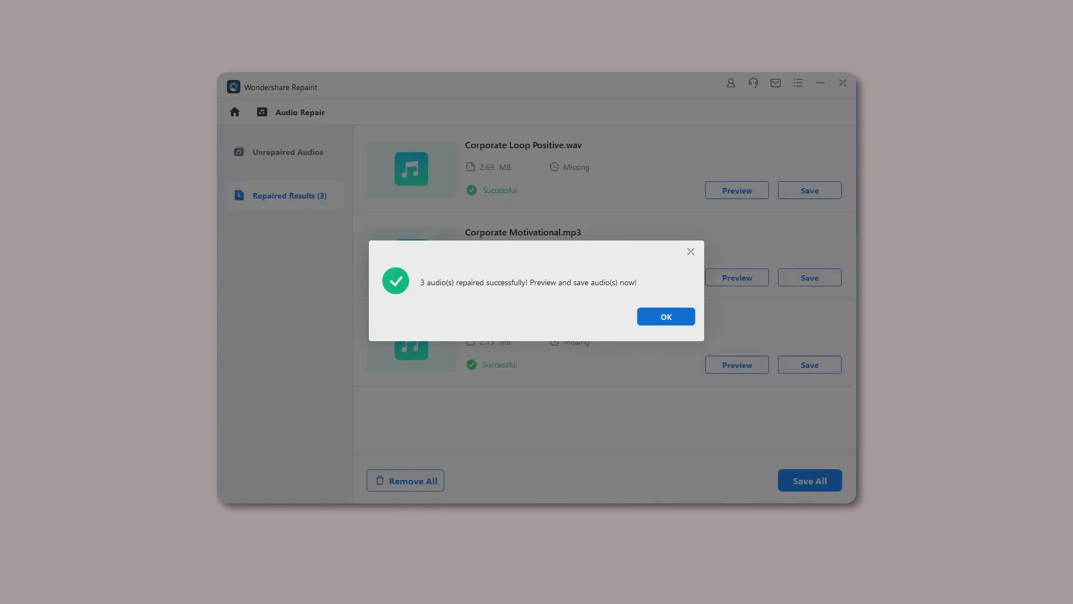
# Step: Preview the repaired Corporate Loop Positive.wav and choose to save it
pyautogui.click(666, 317)
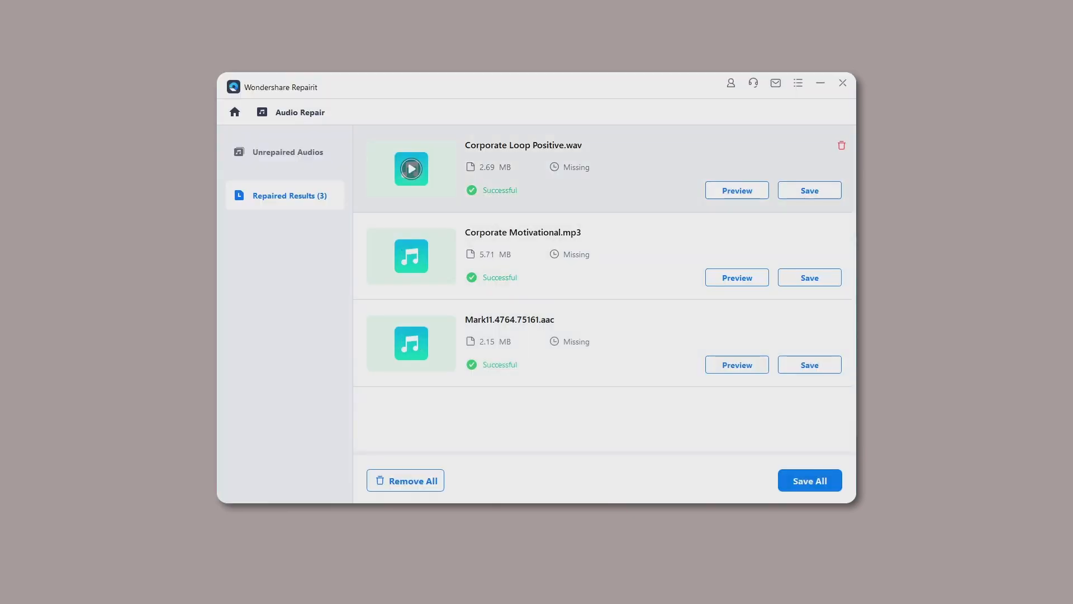
pyautogui.click(736, 190)
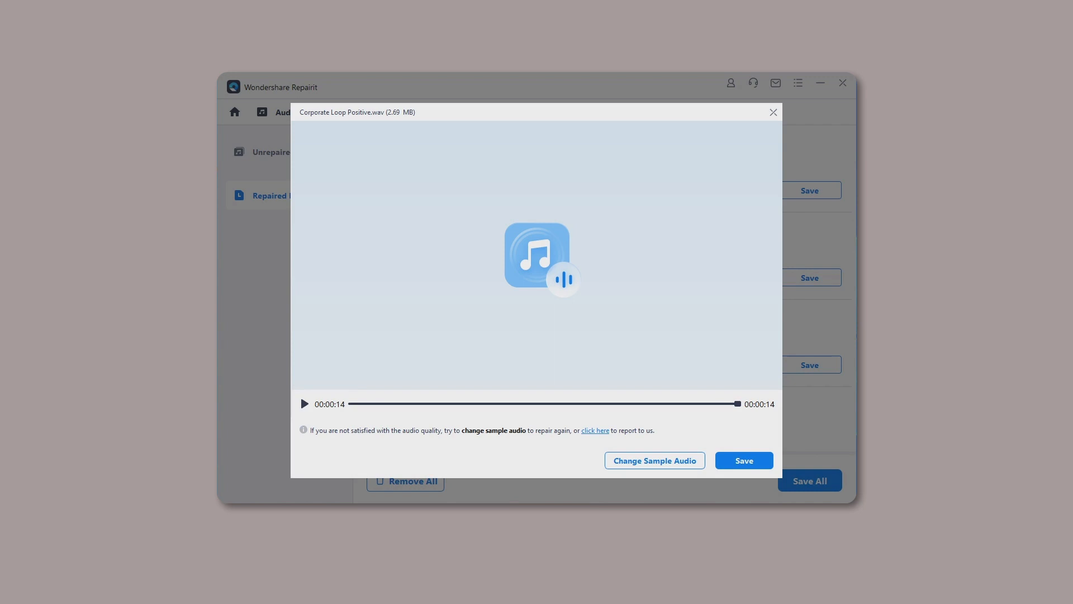
pyautogui.click(743, 460)
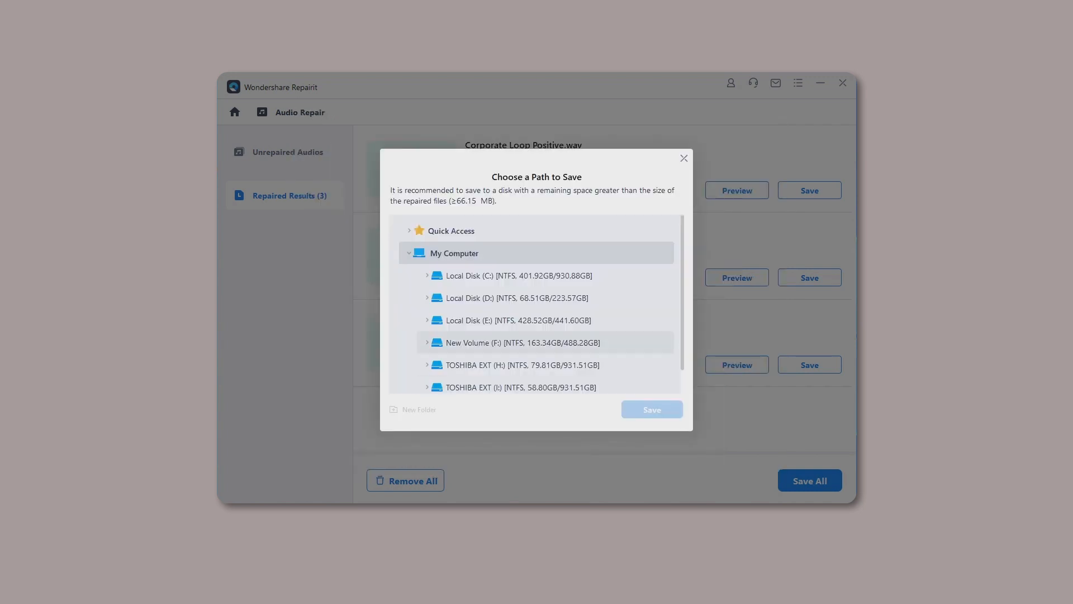
# Step: Save Corporate Loop Positive.wav to Local Disk (E:)
pyautogui.click(517, 320)
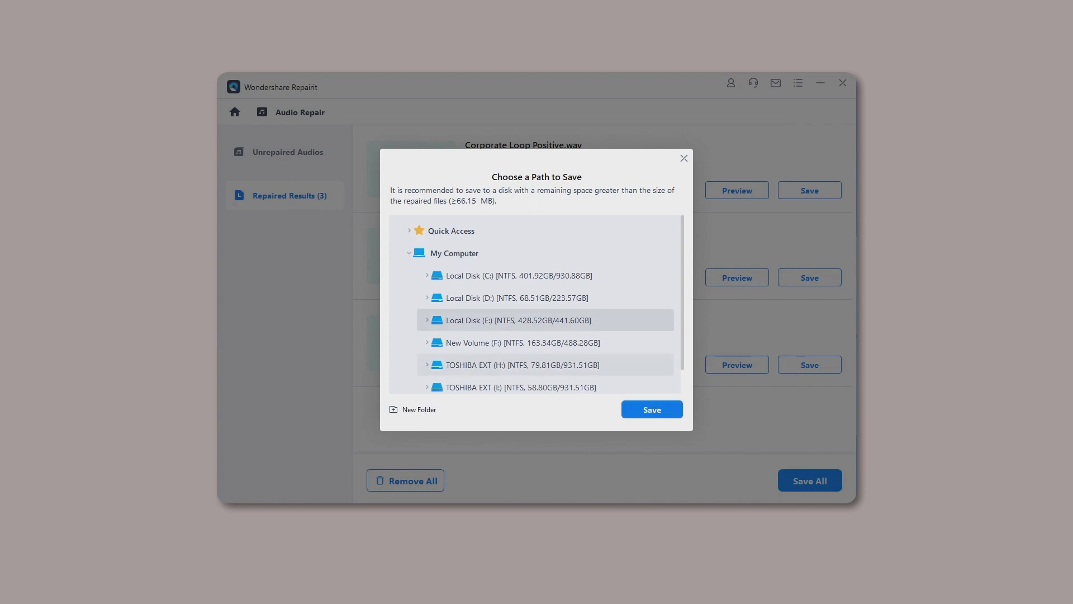
pyautogui.click(651, 409)
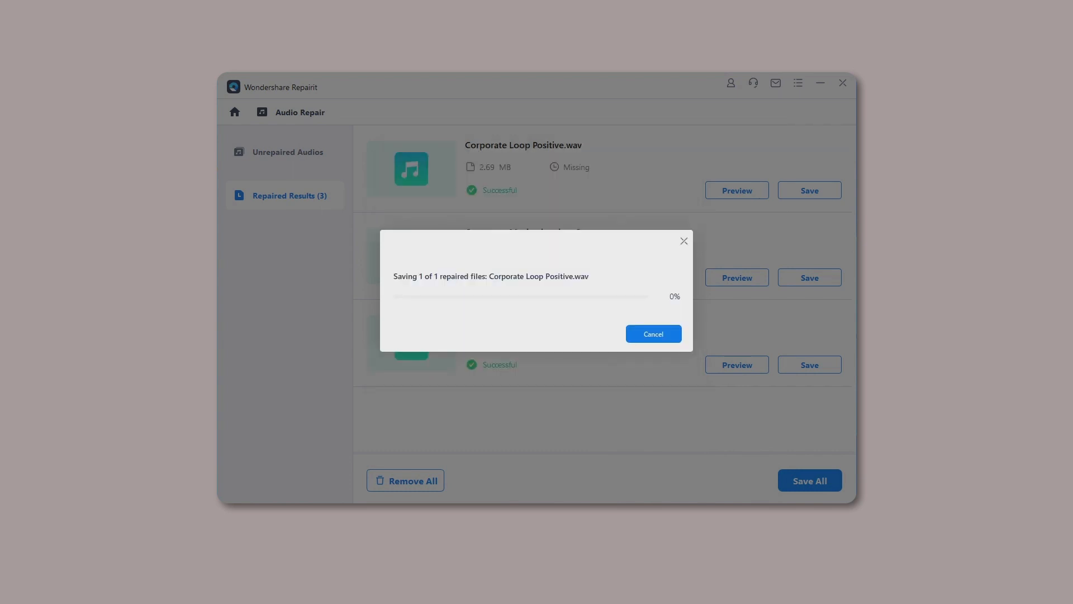